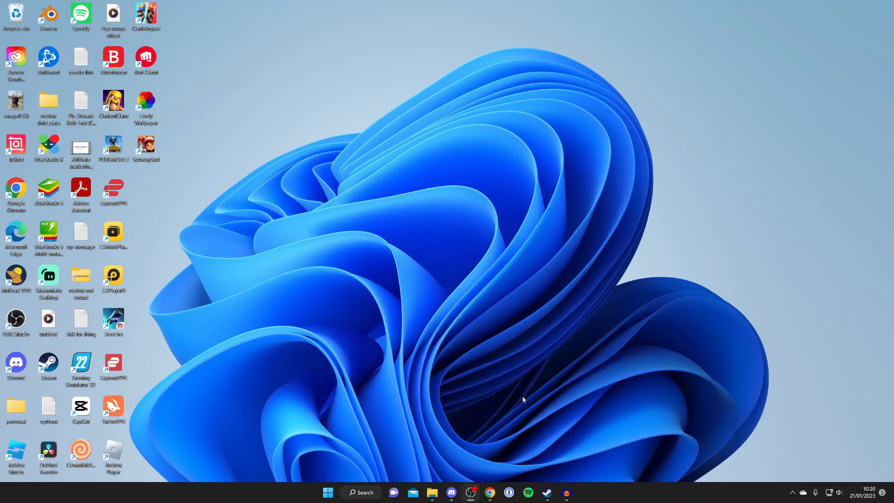
mouse_move(493, 410)
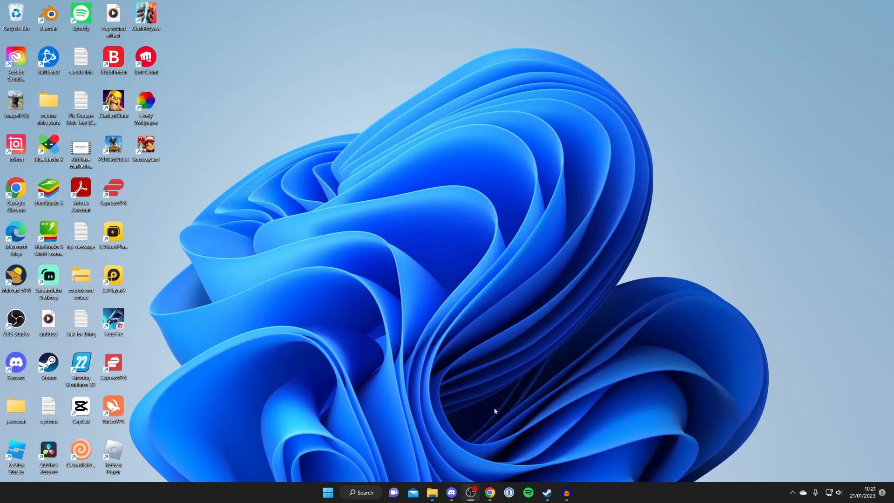
Launch Google Chrome from the taskbar.
left_click(489, 492)
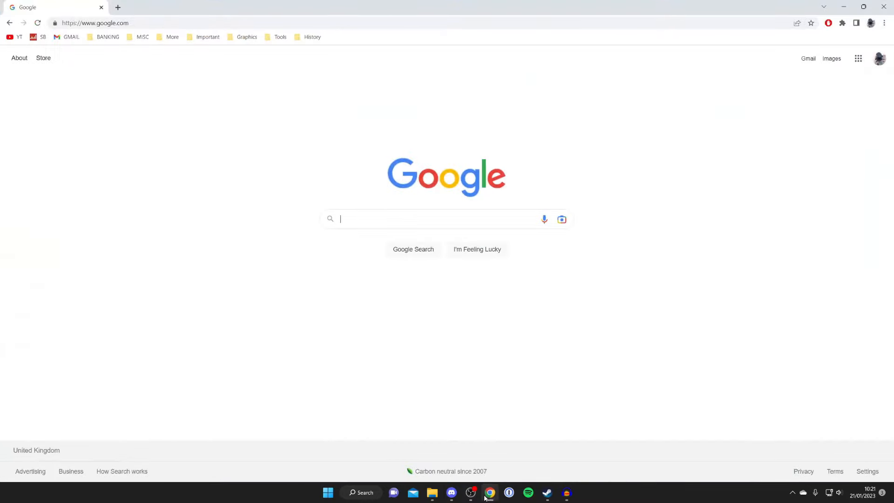
mouse_move(456, 288)
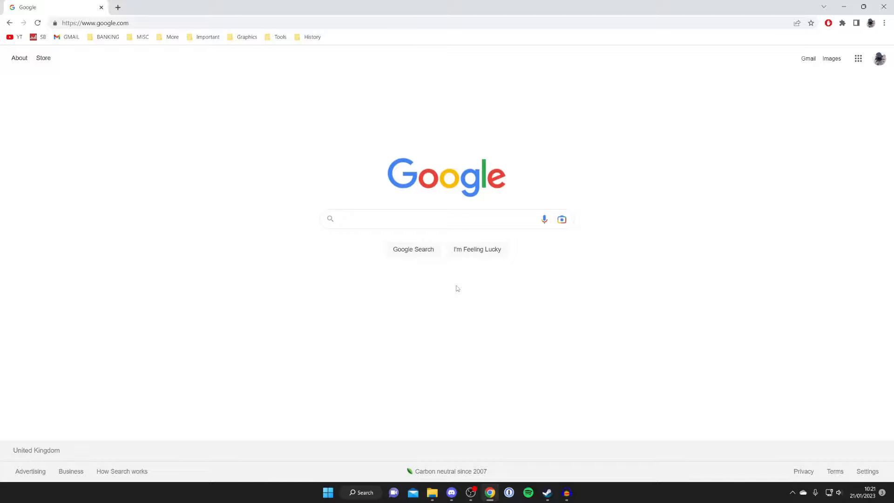
Google 'steam' and open the 'Welcome to Steam' store result.
left_click(445, 218)
type("steam")
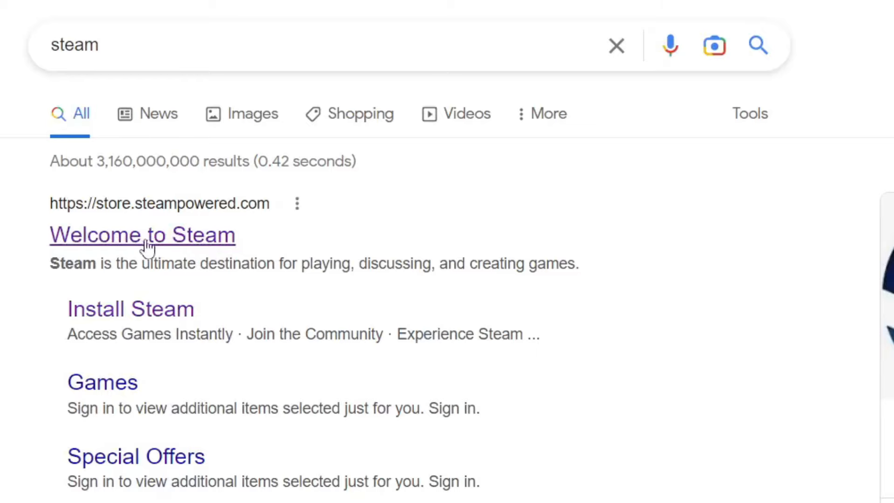
left_click(142, 234)
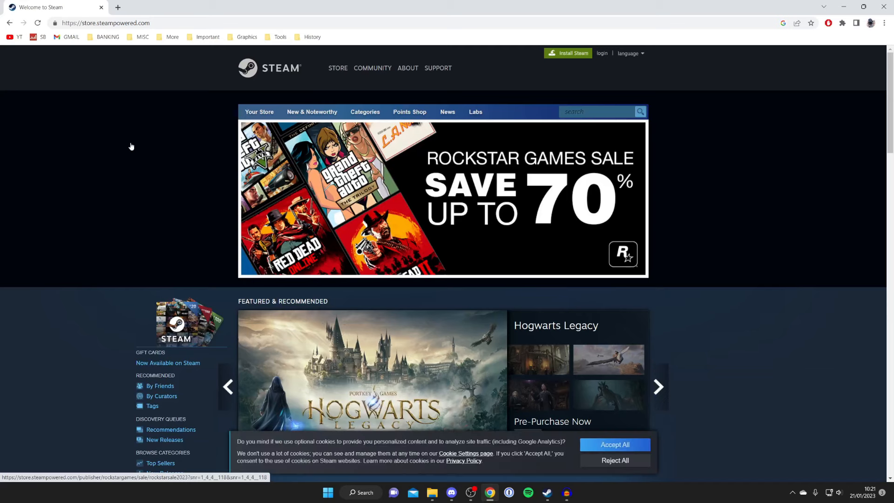
Go to the Steam sign-in page from the login link.
left_click(658, 386)
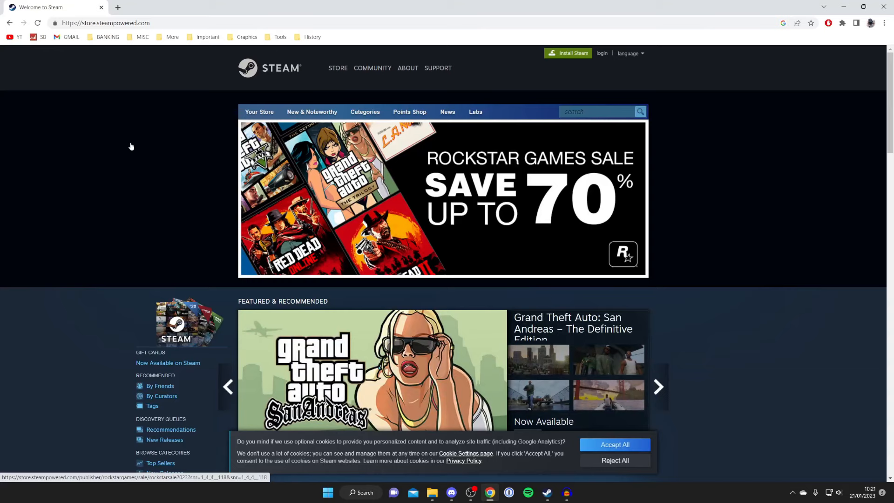
left_click(657, 386)
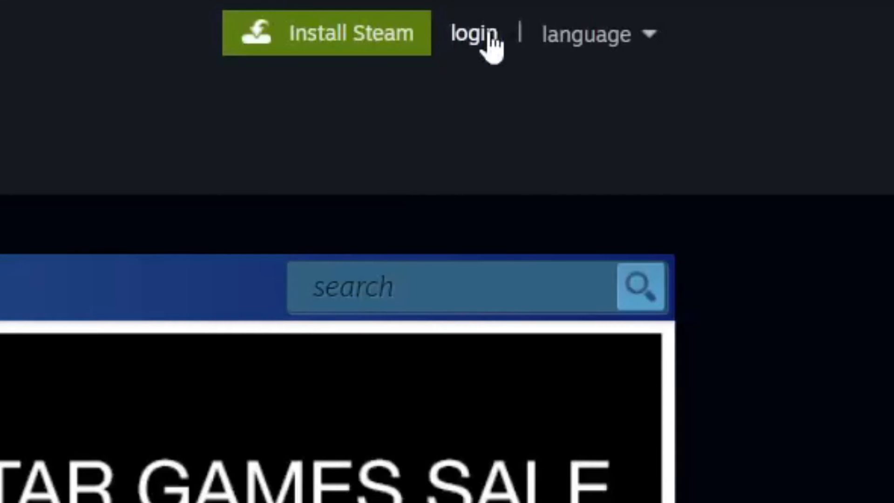
left_click(470, 33)
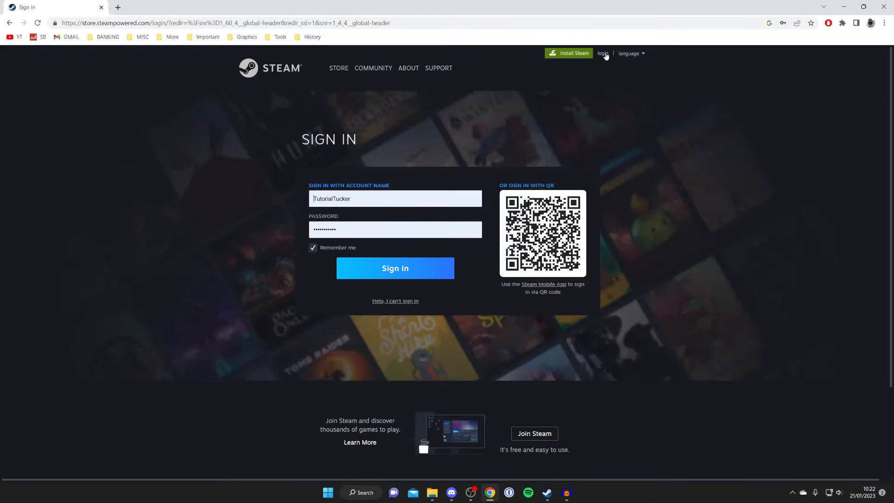
mouse_move(483, 139)
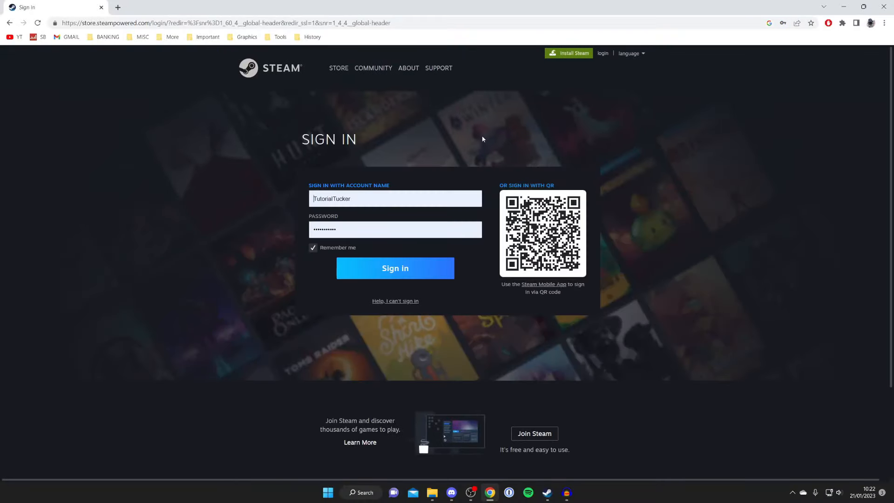
mouse_move(534, 433)
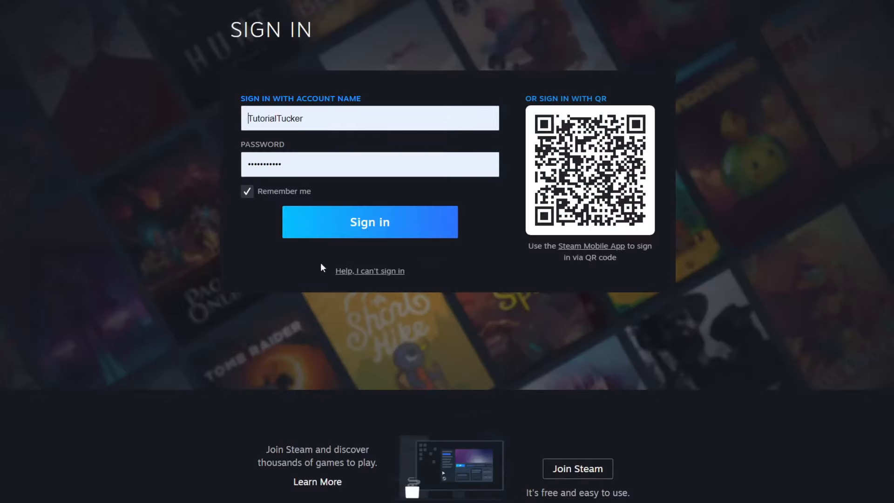
mouse_move(587, 489)
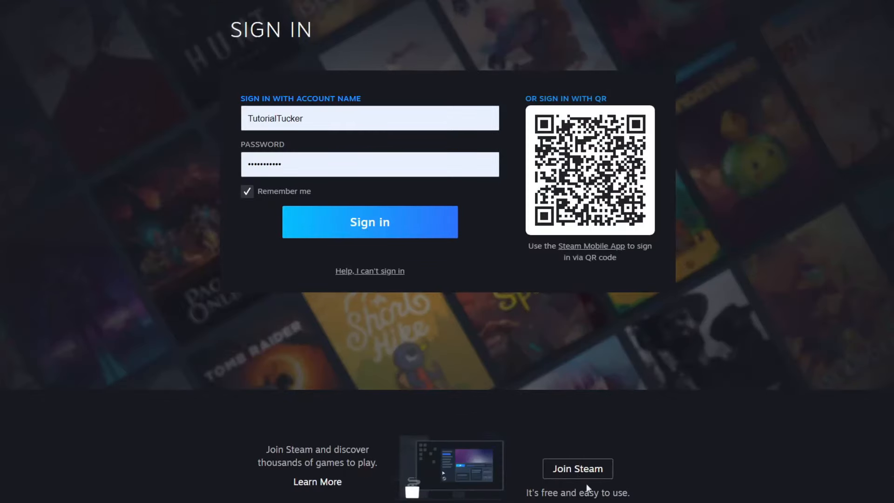
Visit Join Steam, return to Sign In, and sign in with saved details.
left_click(576, 468)
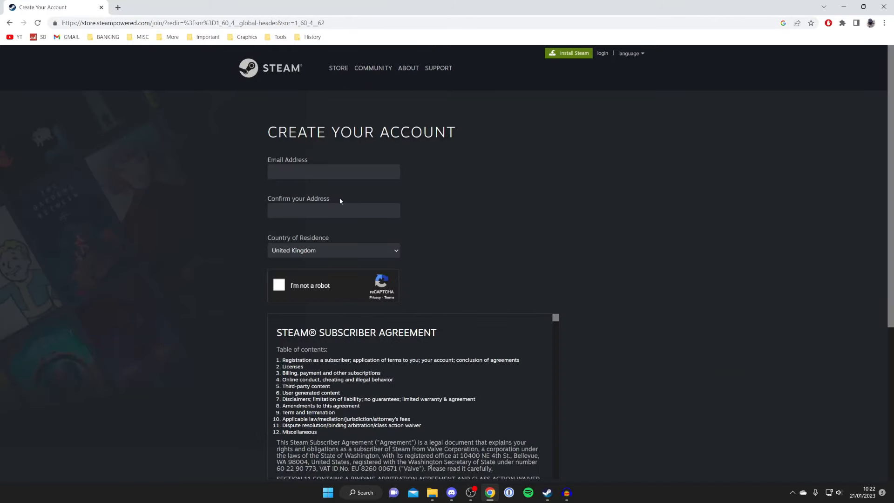
mouse_move(10, 23)
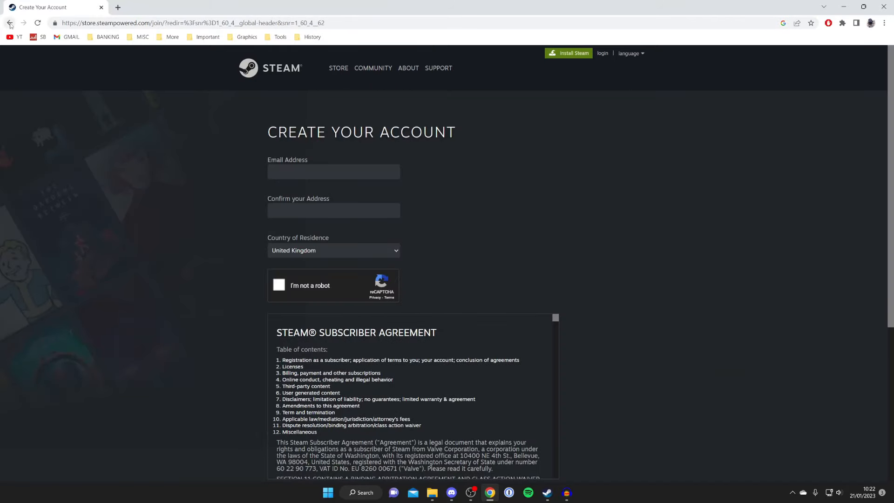
left_click(10, 23)
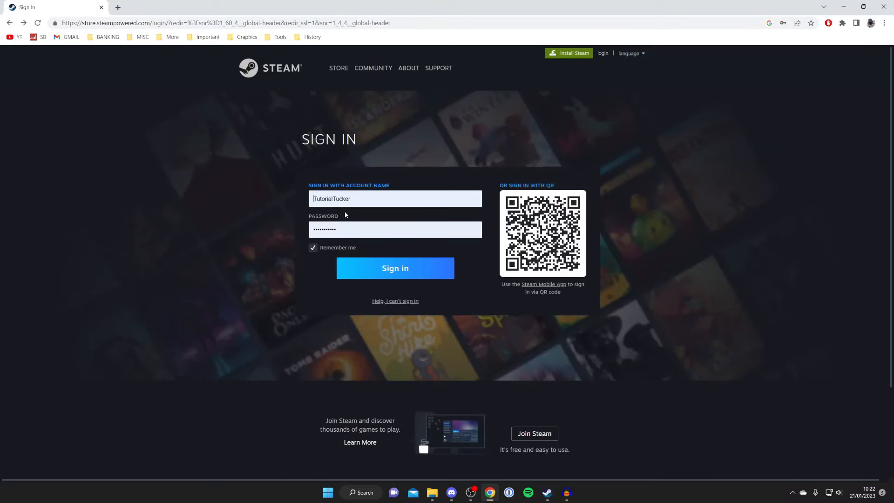
left_click(394, 269)
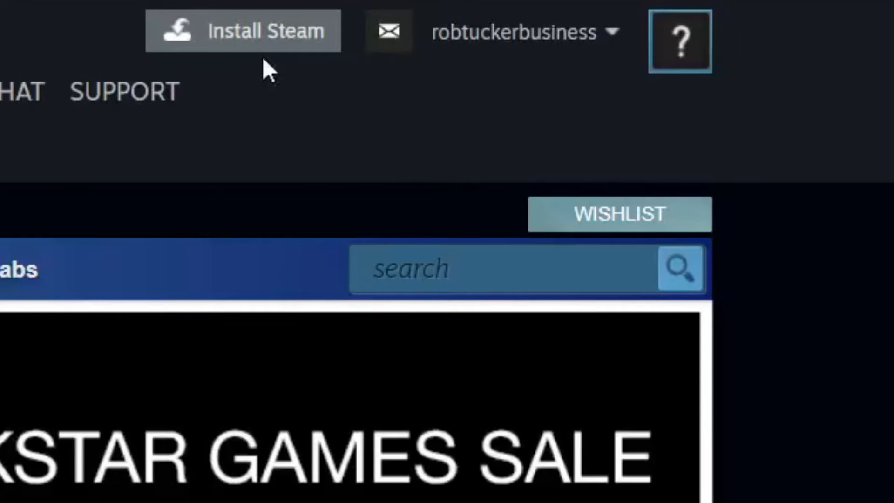
mouse_move(556, 89)
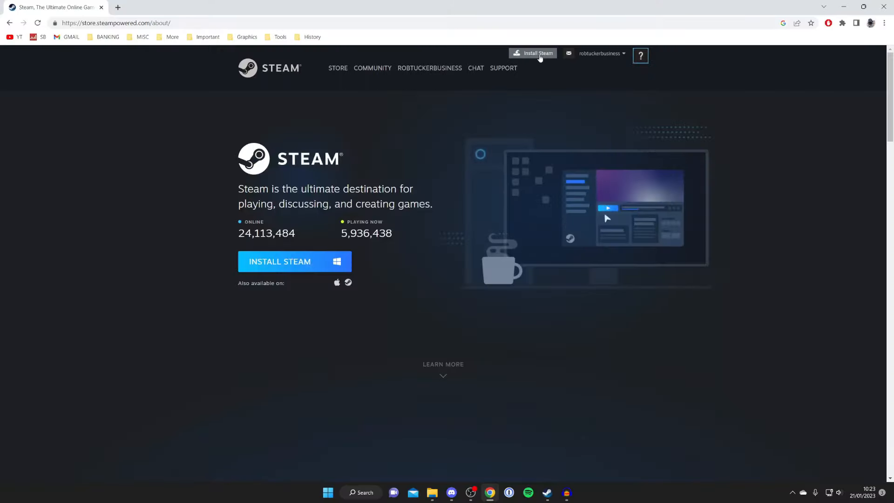
mouse_move(364, 250)
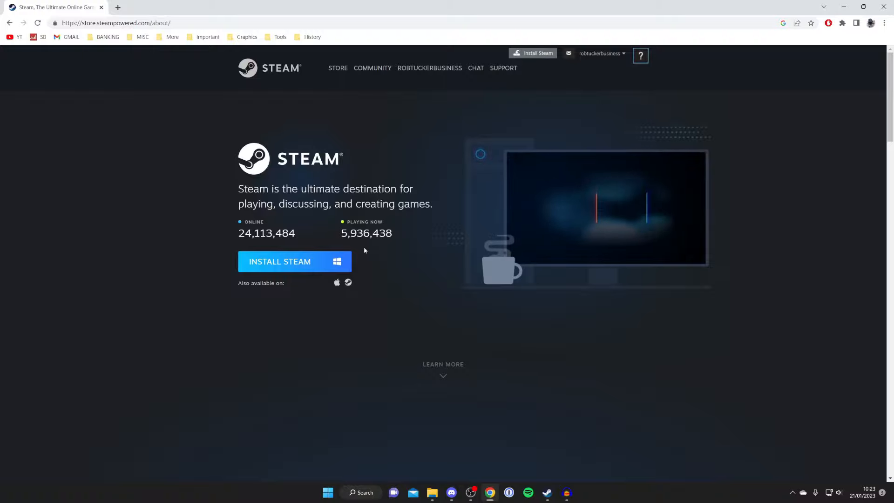
Download SteamSetup.exe from the Install Steam page.
left_click(280, 261)
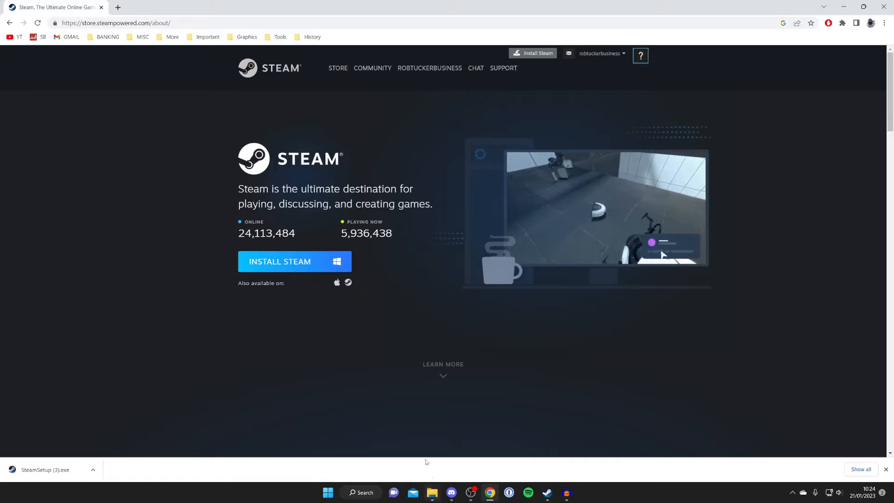
mouse_move(447, 422)
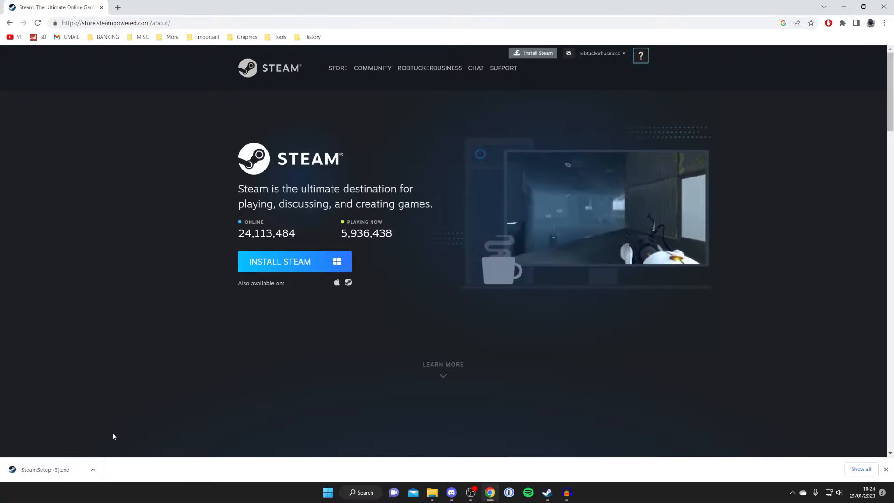
mouse_move(670, 124)
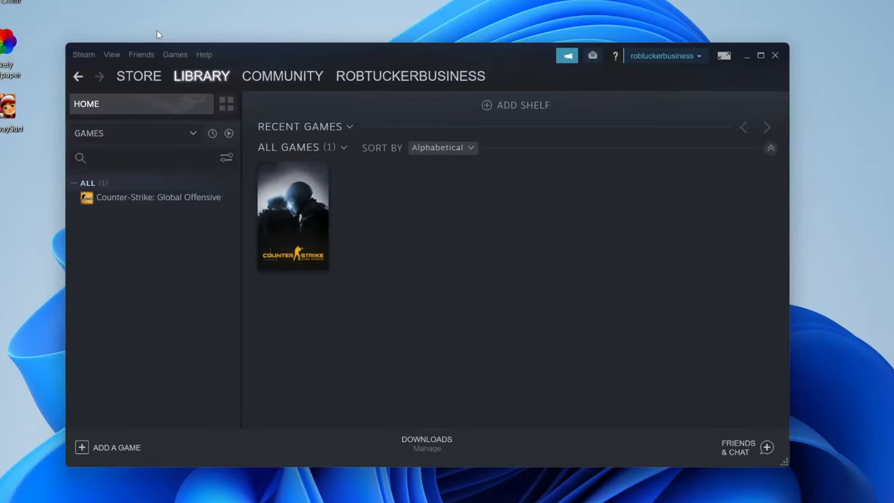
Search the Steam store for 'csgo'.
left_click(138, 76)
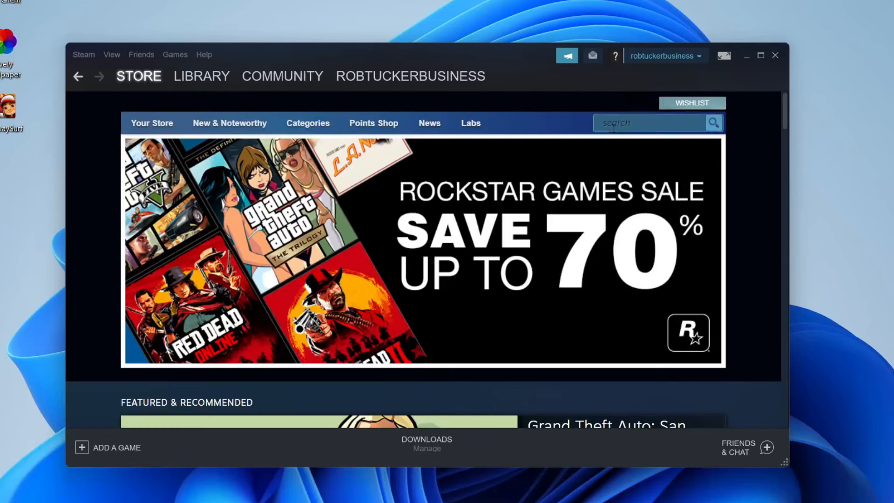
left_click(647, 123)
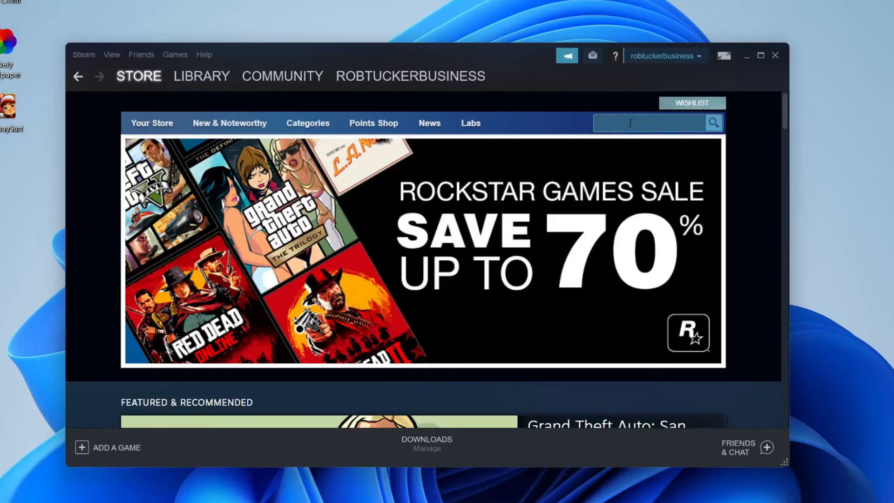
type("csgo")
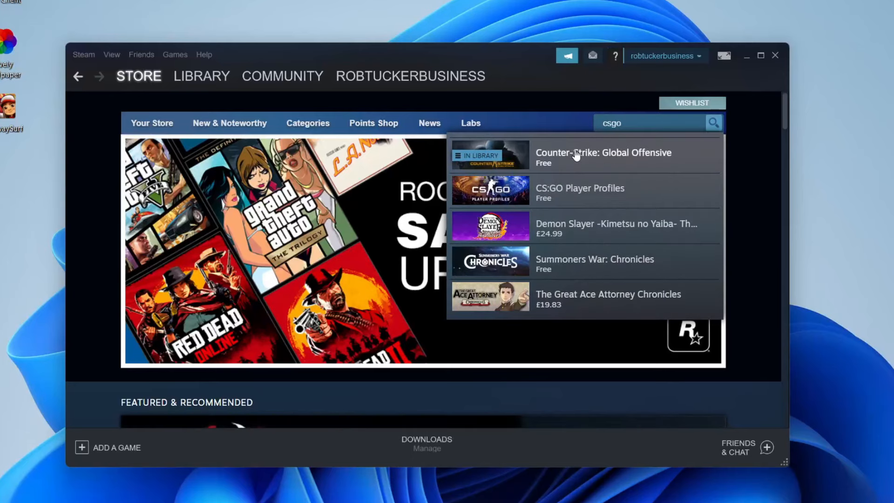
mouse_move(628, 167)
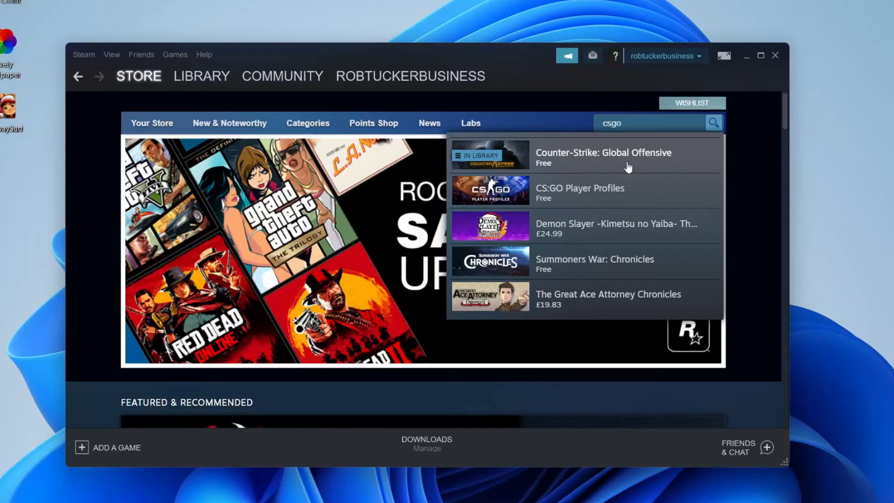
Open the Counter-Strike: Global Offensive page and scroll to its Play Game section.
left_click(602, 157)
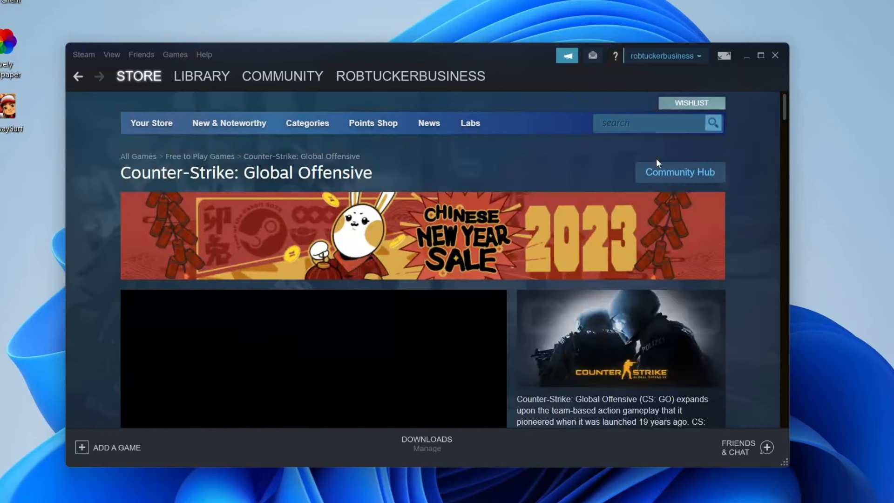
scroll("down", 3)
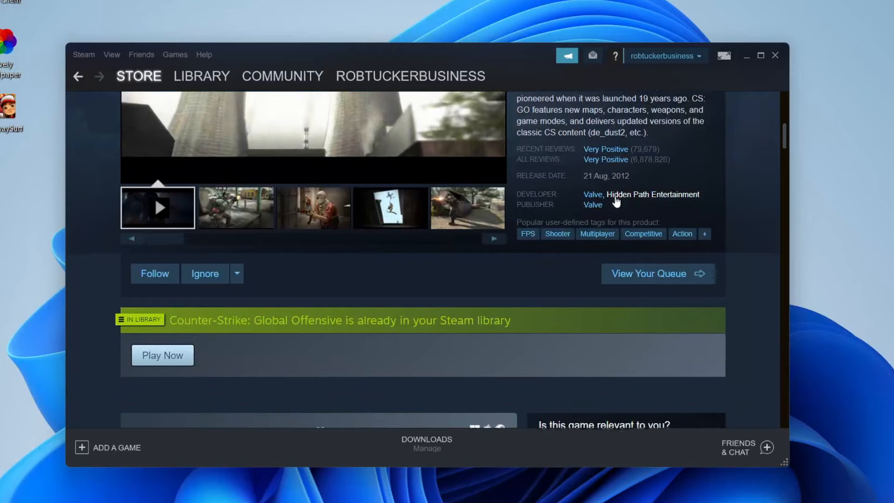
scroll("down", 3)
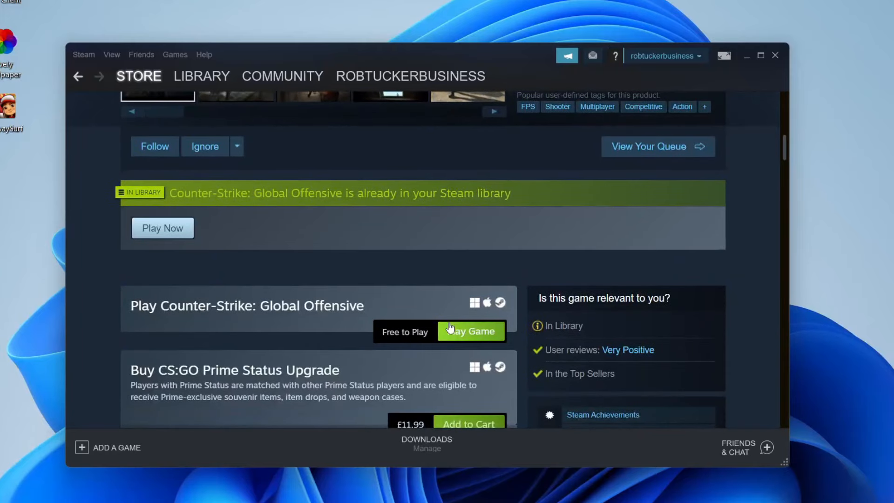
mouse_move(479, 332)
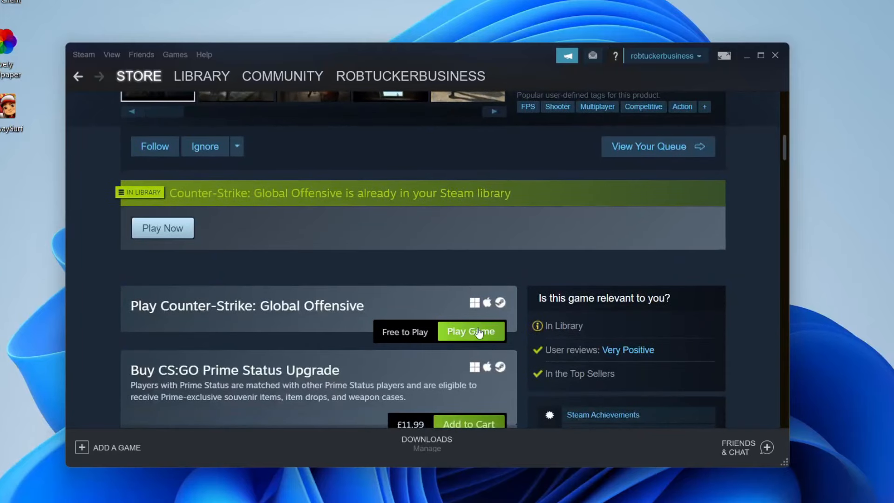
mouse_move(374, 334)
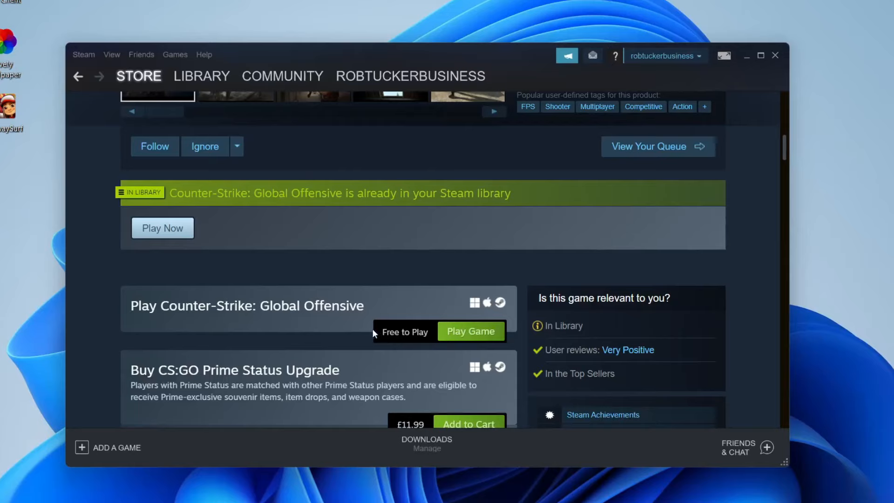
mouse_move(470, 331)
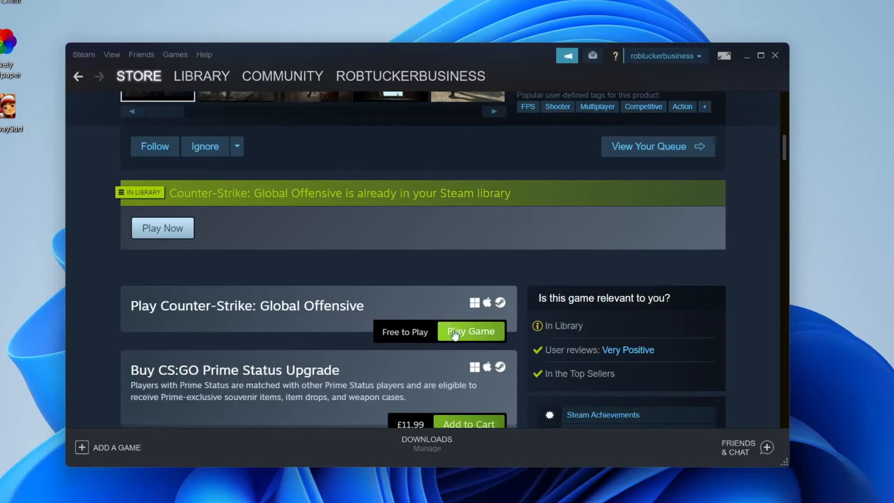
Open Counter-Strike: Global Offensive from the Library games list, showing 30.72 GB needed.
left_click(201, 76)
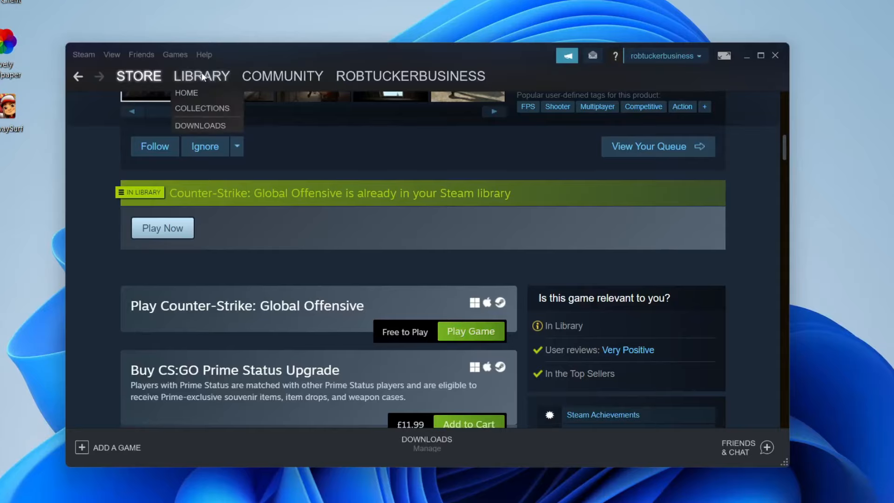
left_click(186, 92)
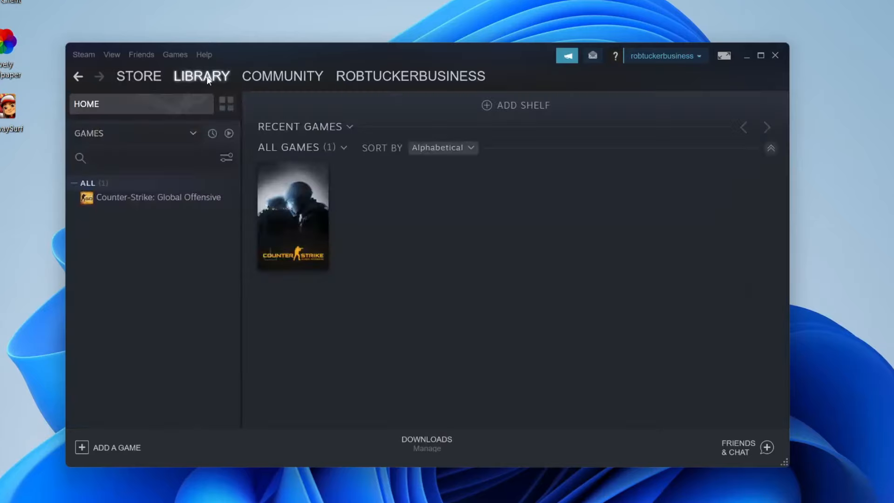
mouse_move(163, 208)
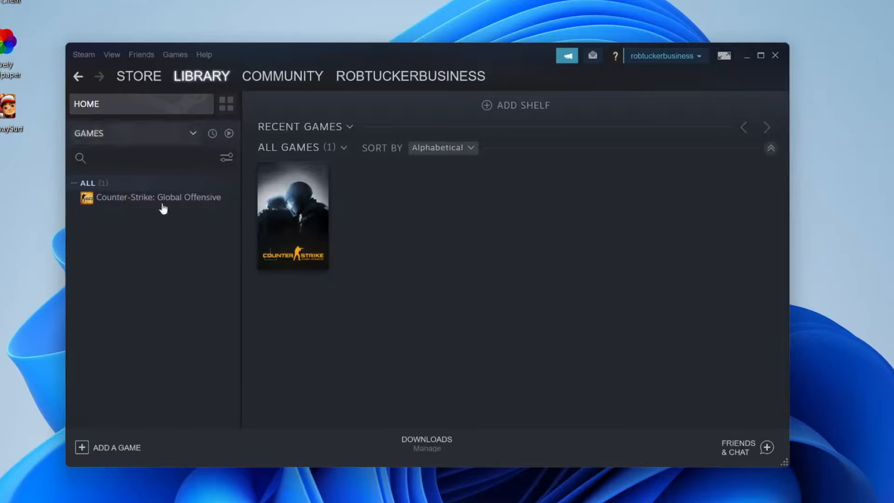
mouse_move(211, 188)
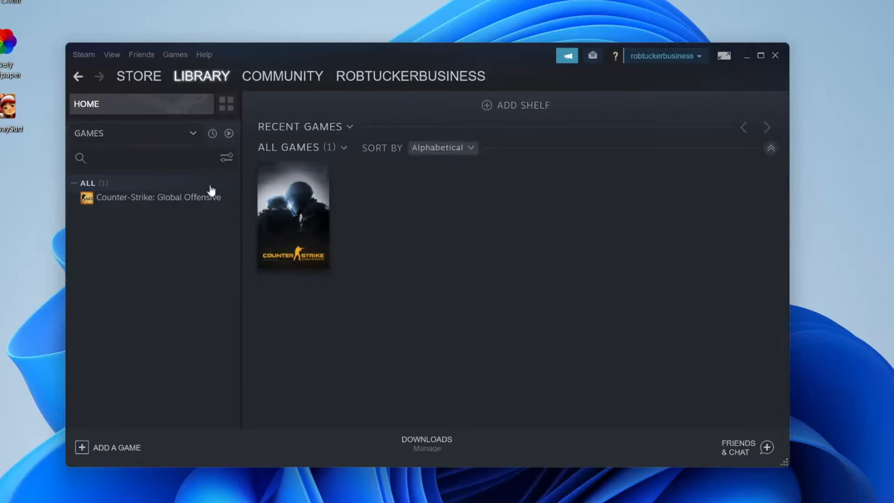
mouse_move(251, 196)
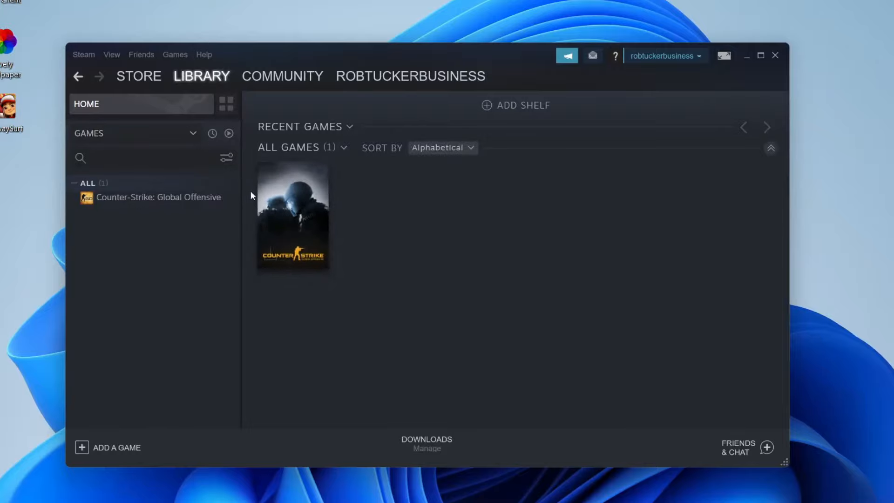
left_click(158, 198)
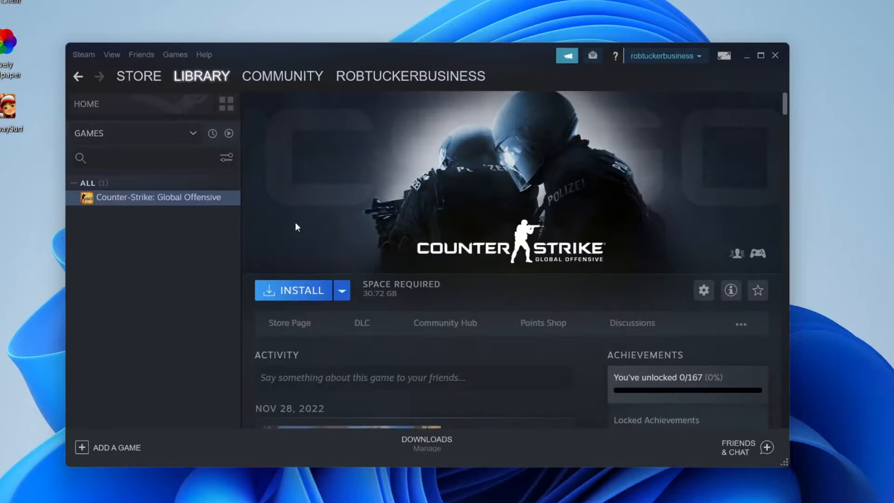
mouse_move(294, 290)
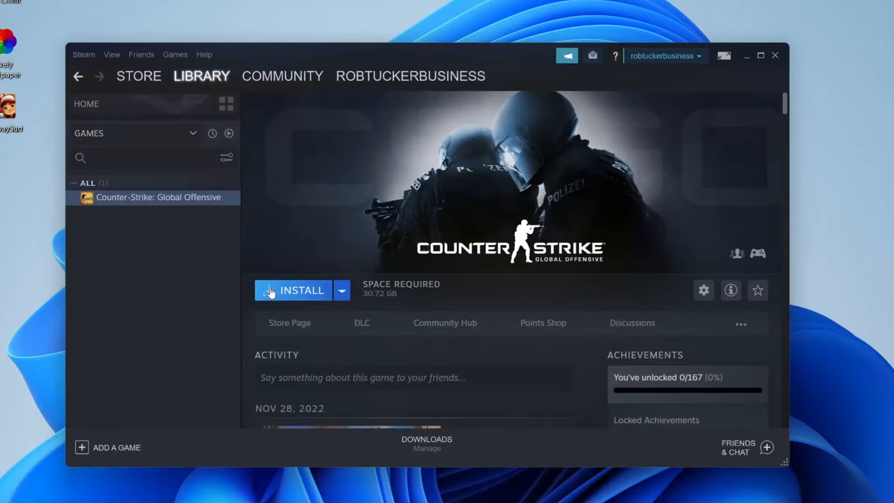
mouse_move(407, 297)
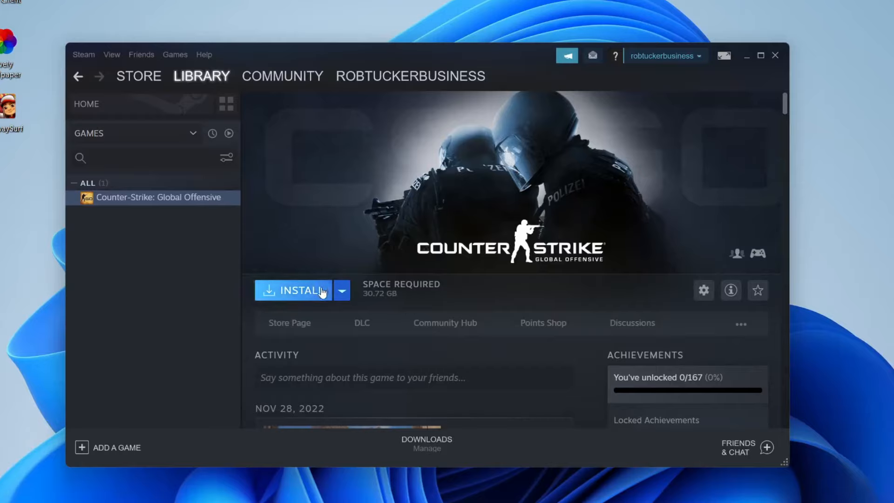
Install Counter-Strike: Global Offensive to D:\SteamLibrary with default shortcuts, then close the wizard.
left_click(294, 290)
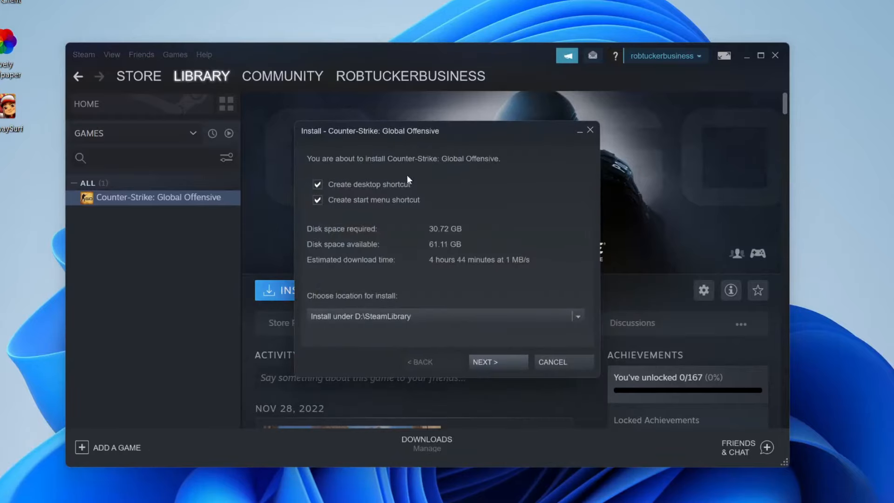
mouse_move(421, 381)
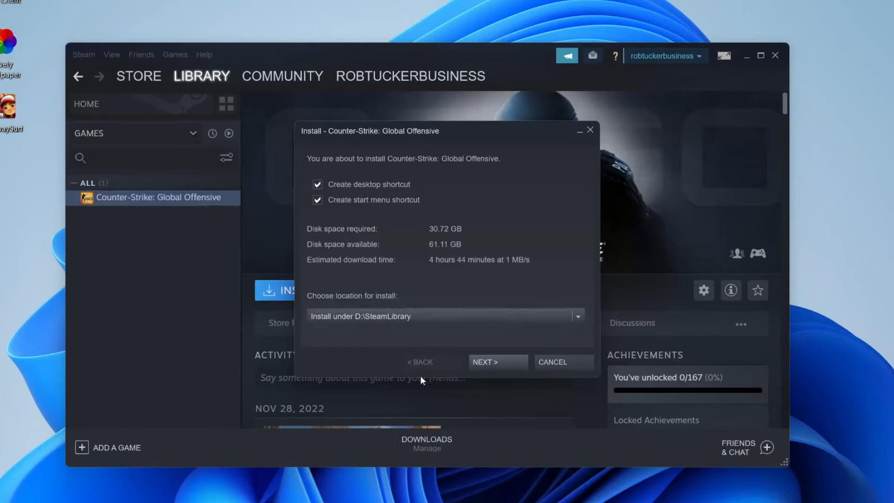
left_click(497, 362)
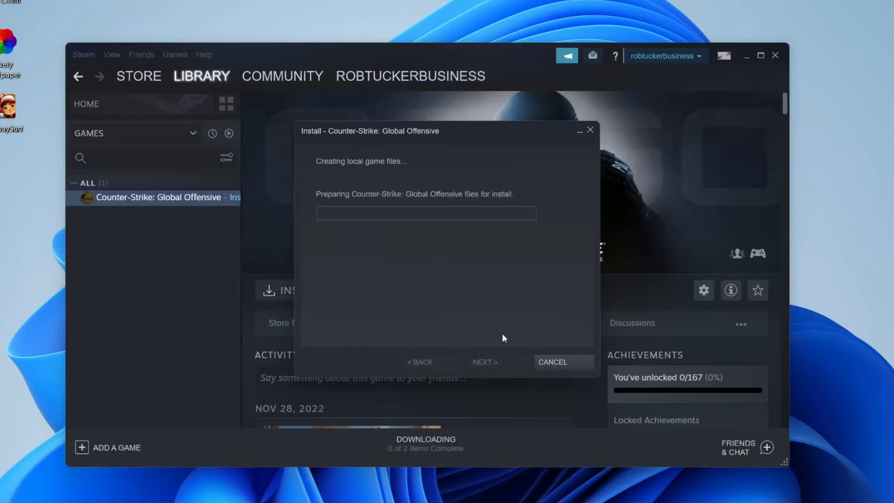
mouse_move(407, 188)
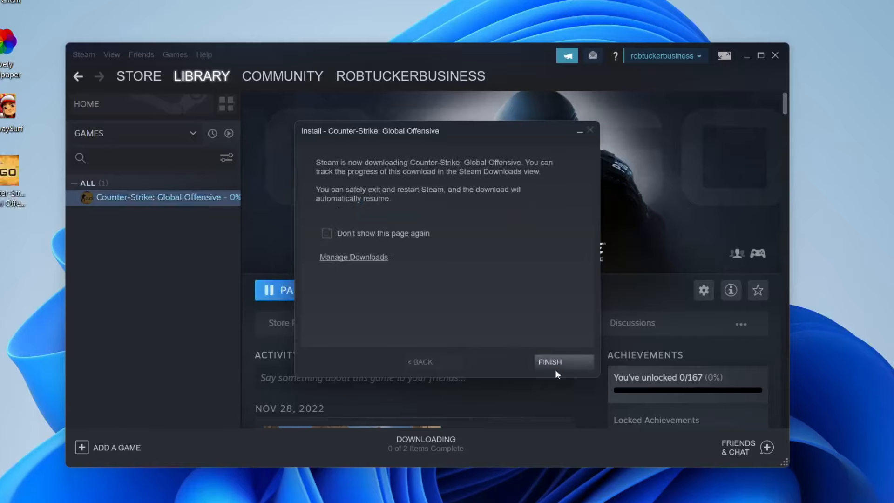
left_click(548, 361)
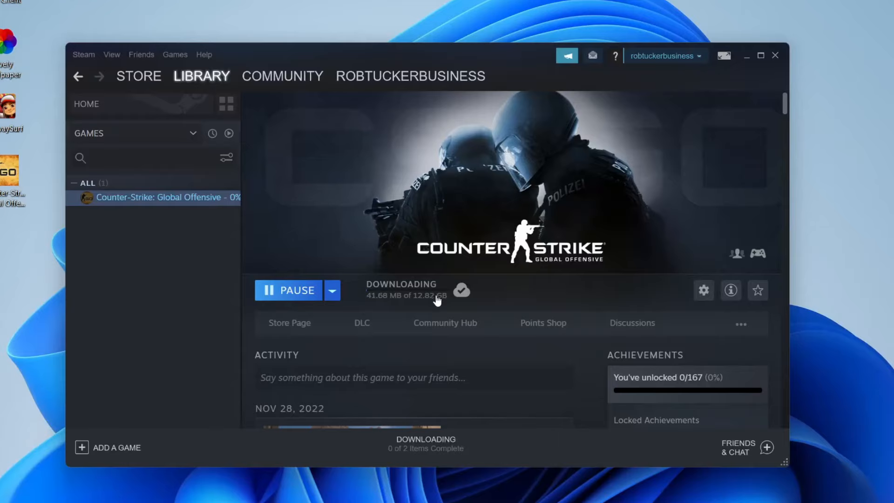
mouse_move(265, 290)
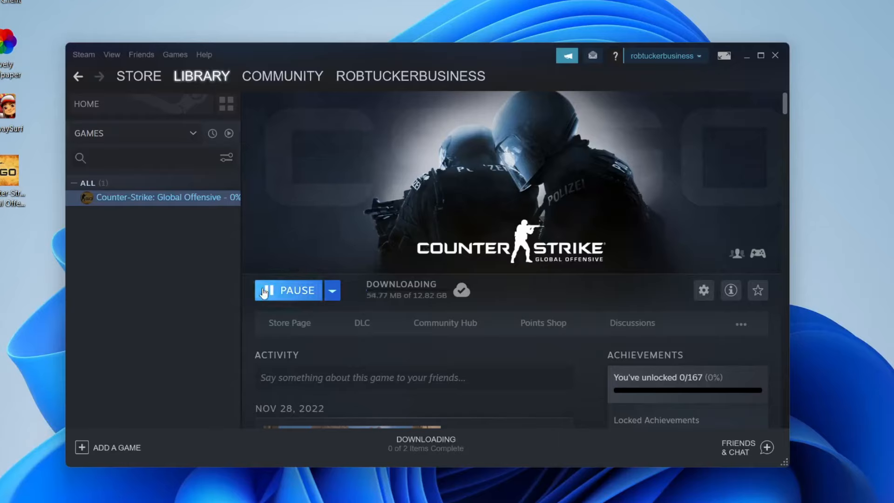
mouse_move(389, 279)
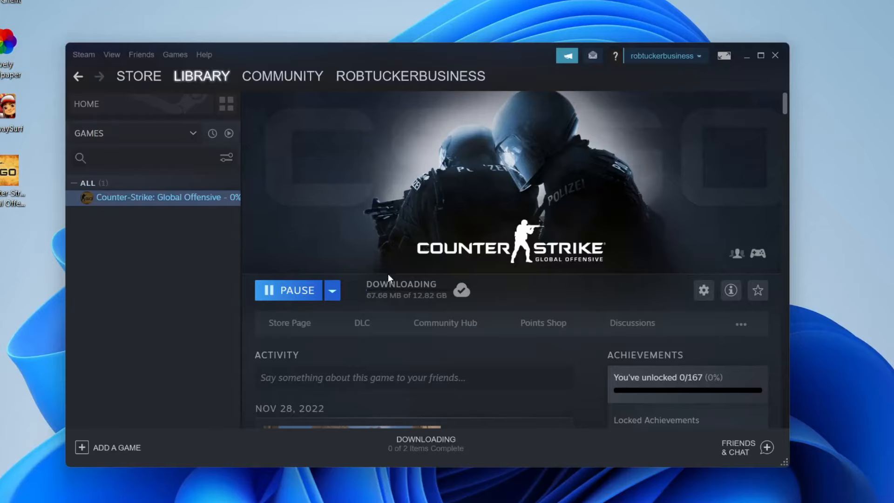